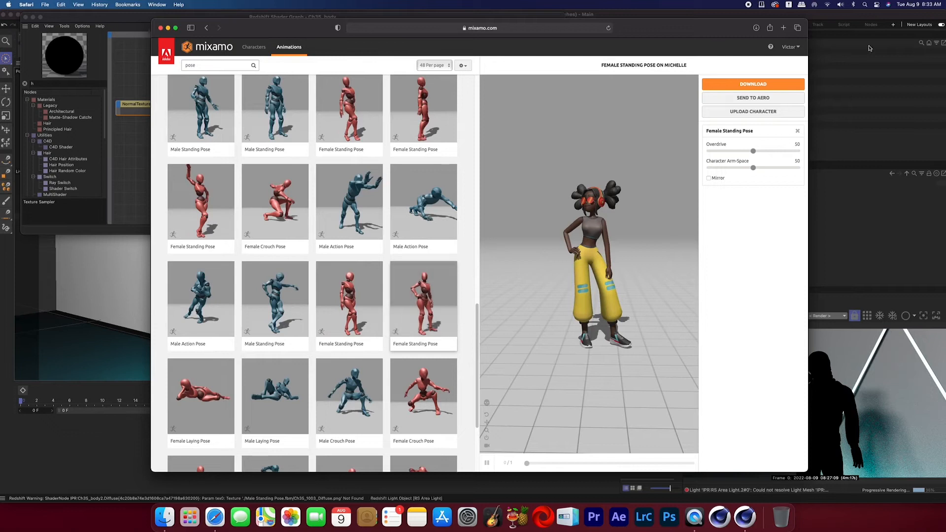
Download the character from Mixamo in the Female Standing Pose.
left_click(753, 83)
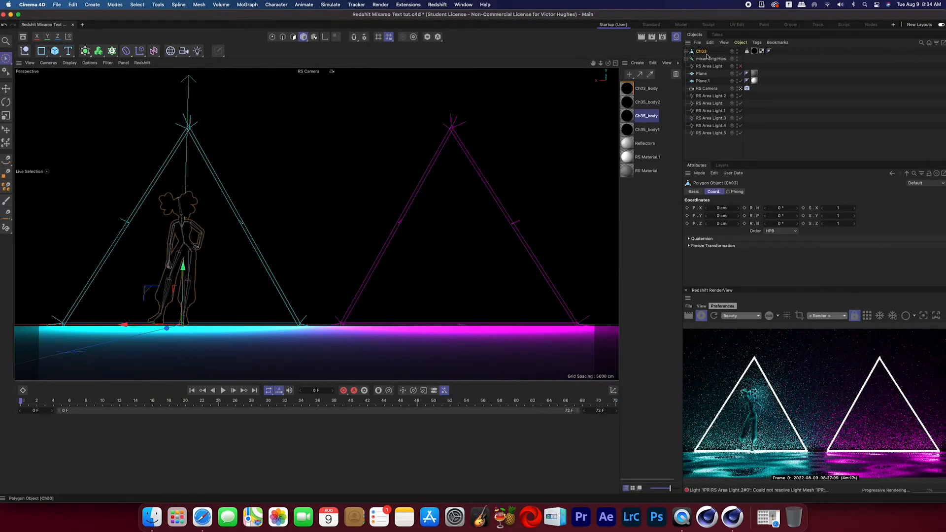
Switch to the default camera and select the leftover Ch35 materials for deletion.
left_click(715, 58)
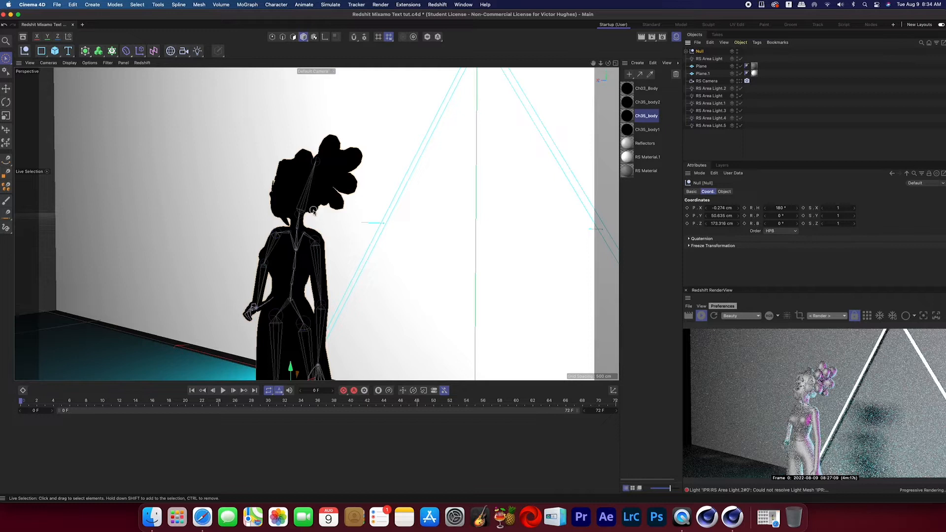
left_click(627, 88)
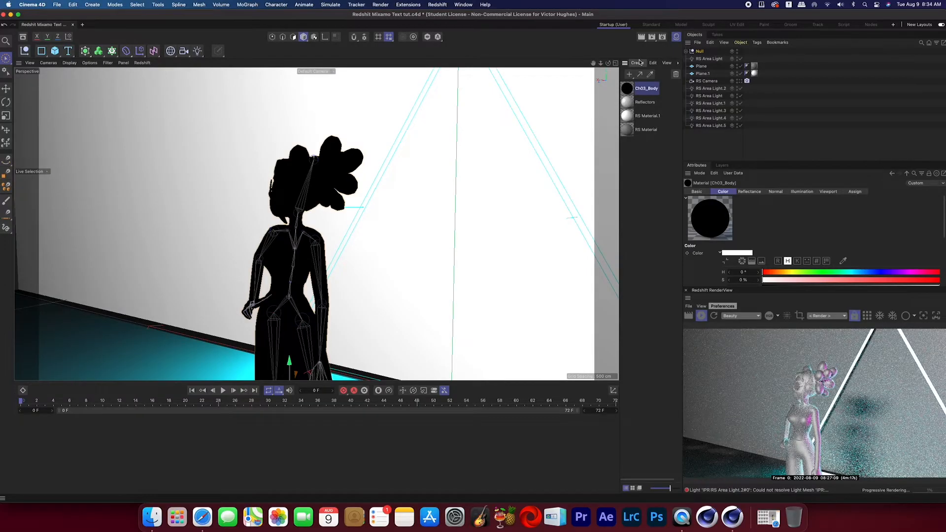
Run Create > Redshift > Tools > Convert All Materials in the Material Manager.
left_click(637, 62)
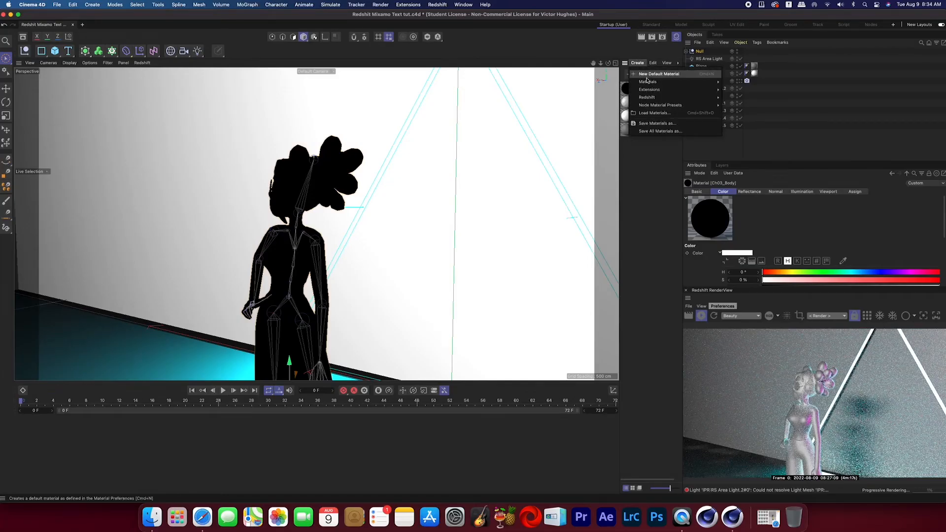
mouse_move(646, 97)
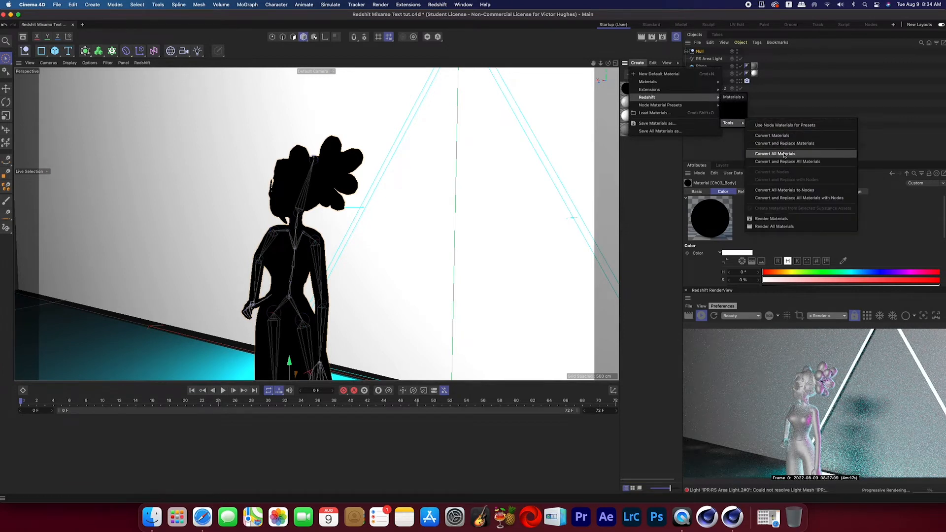
left_click(776, 153)
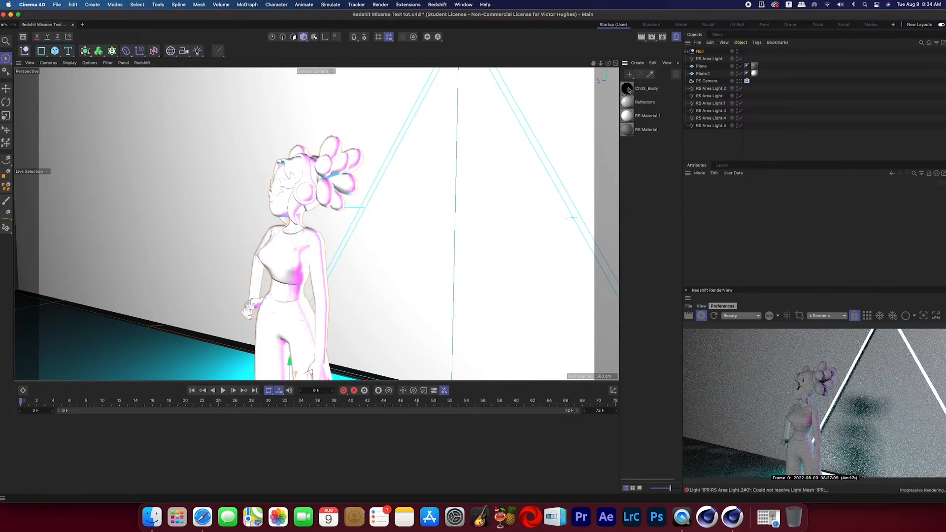
Open the Ch03_Body shader graph and inspect the Diffuse texture node's missing Path.
double_click(627, 88)
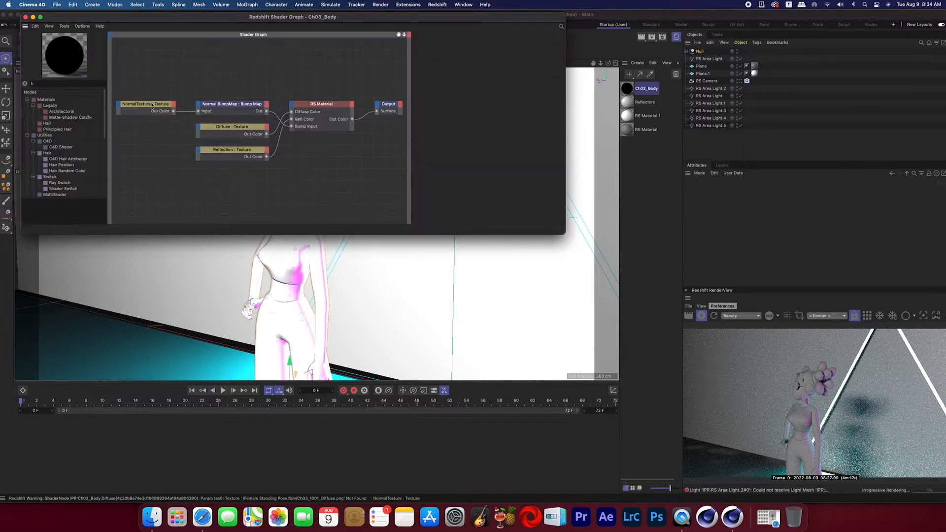
left_click(232, 126)
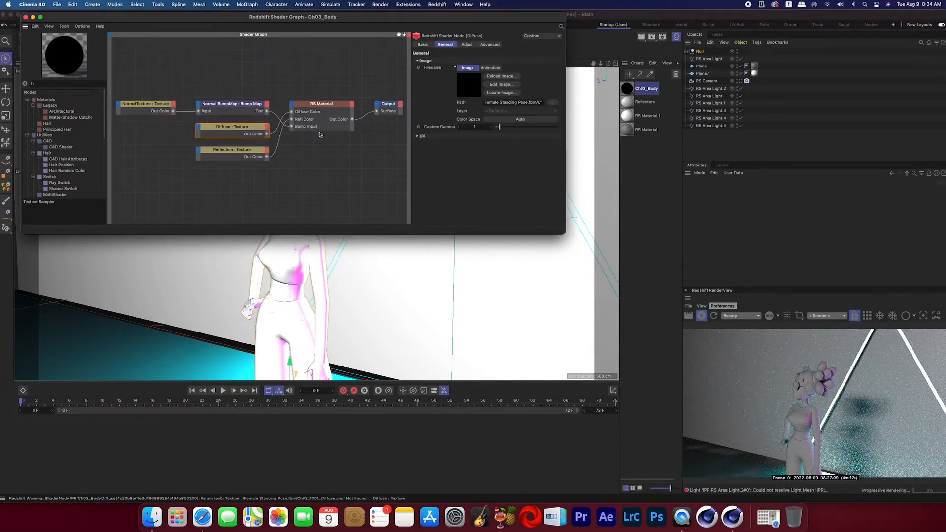
mouse_move(327, 183)
type("ch")
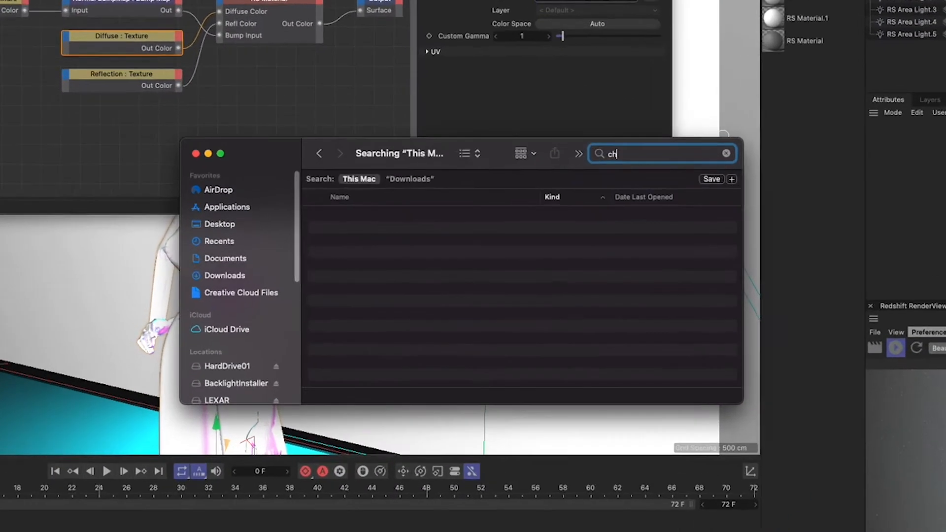
Search Finder for 'ch03' and select the Ch03_1001 texture images.
type("03")
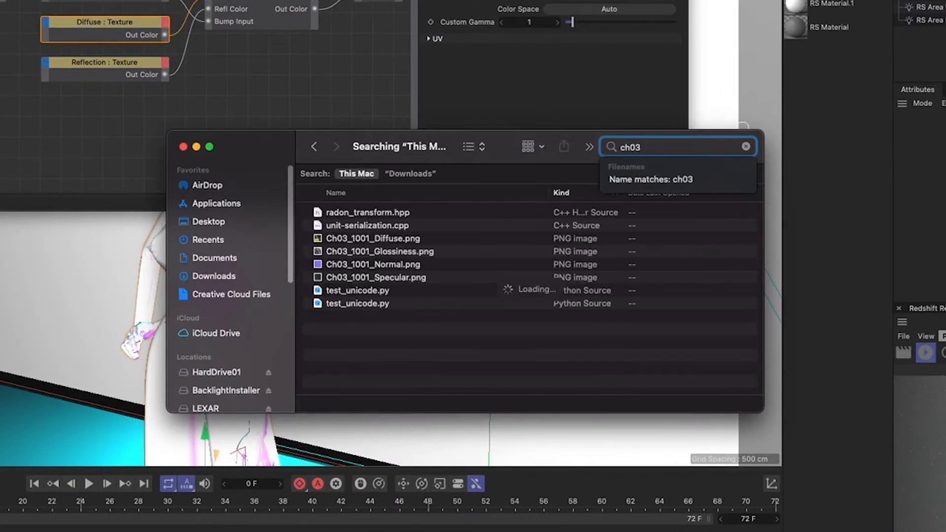
left_click(372, 238)
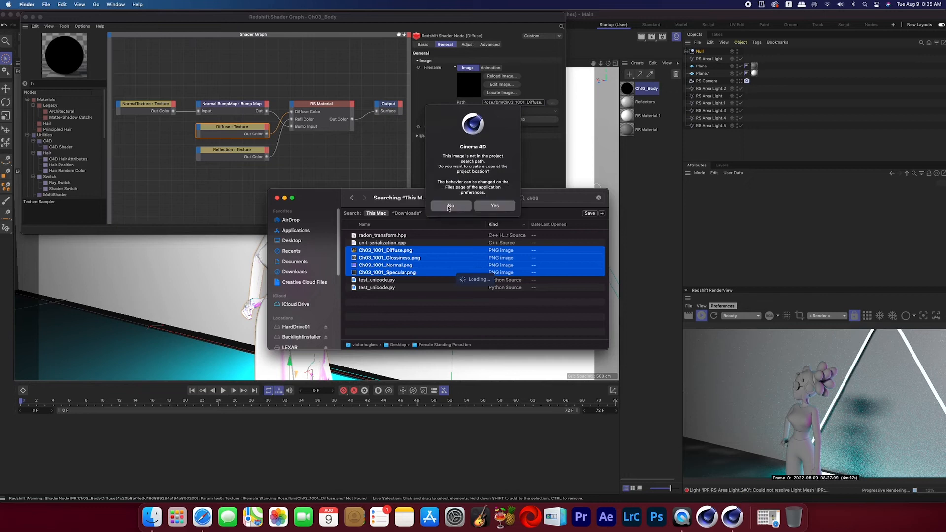
Decline copying the texture images into the project, keeping them in place.
left_click(450, 206)
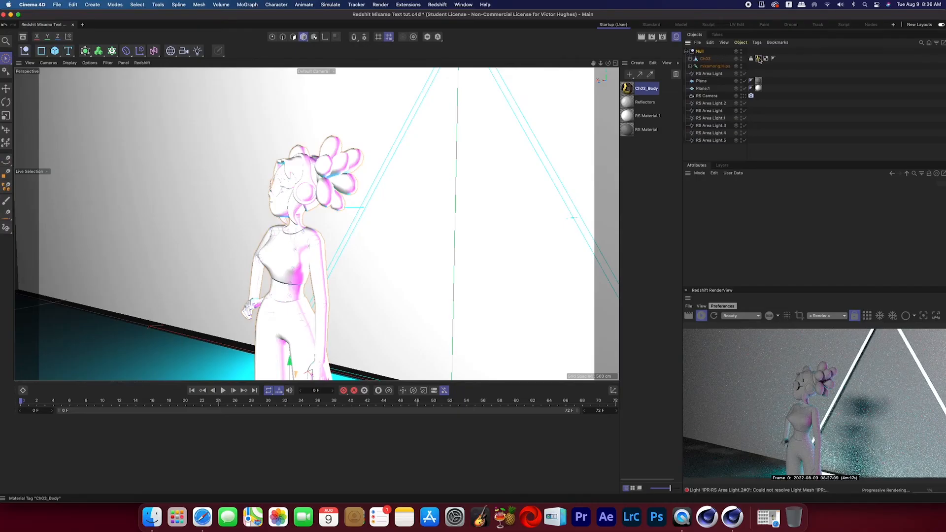
Check Ch03's Ch03_Body material tag, then select the parent Null in the Object Manager.
left_click(759, 59)
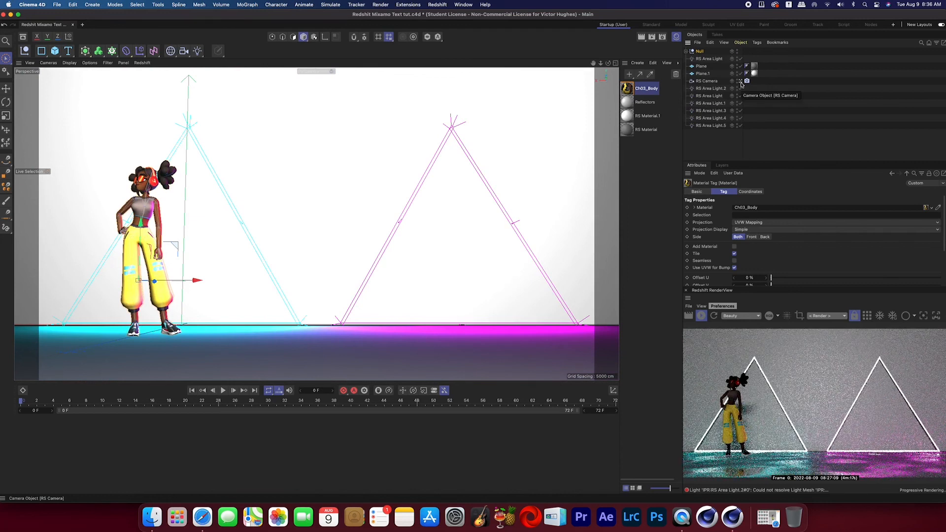
left_click(700, 51)
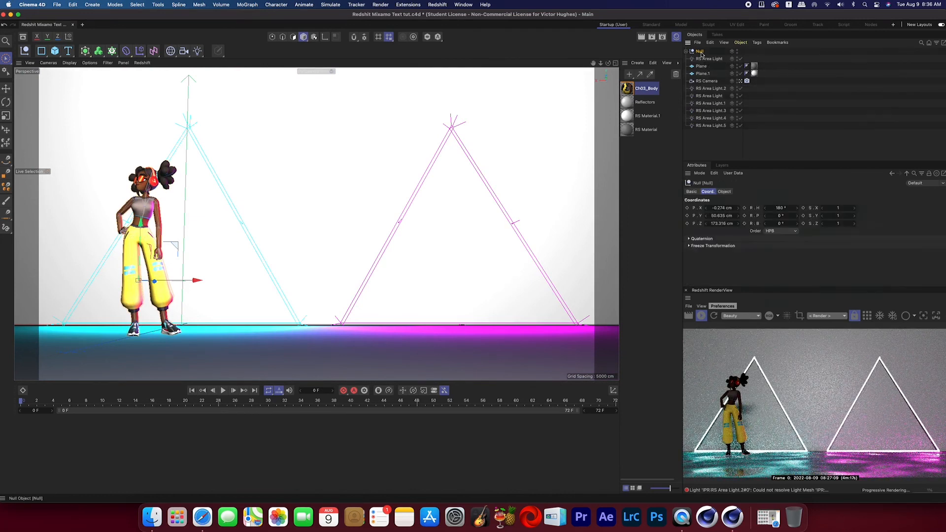